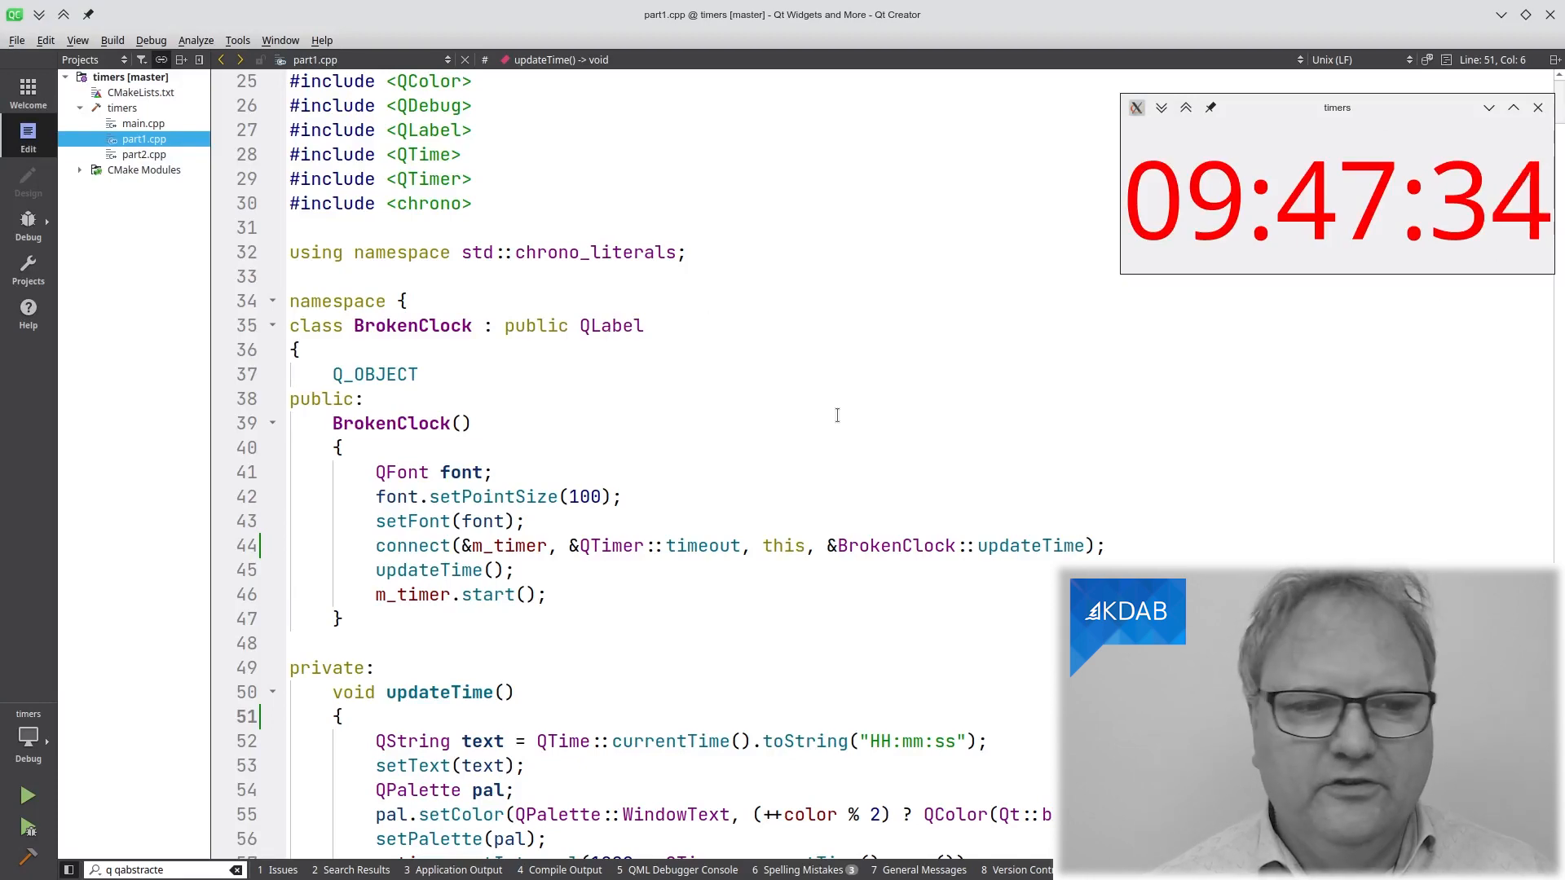
Add a qDebug line printing QTime::currentTime() as 'HH:mm:ss zzz' at the top of updateTime()
scroll("down", 3)
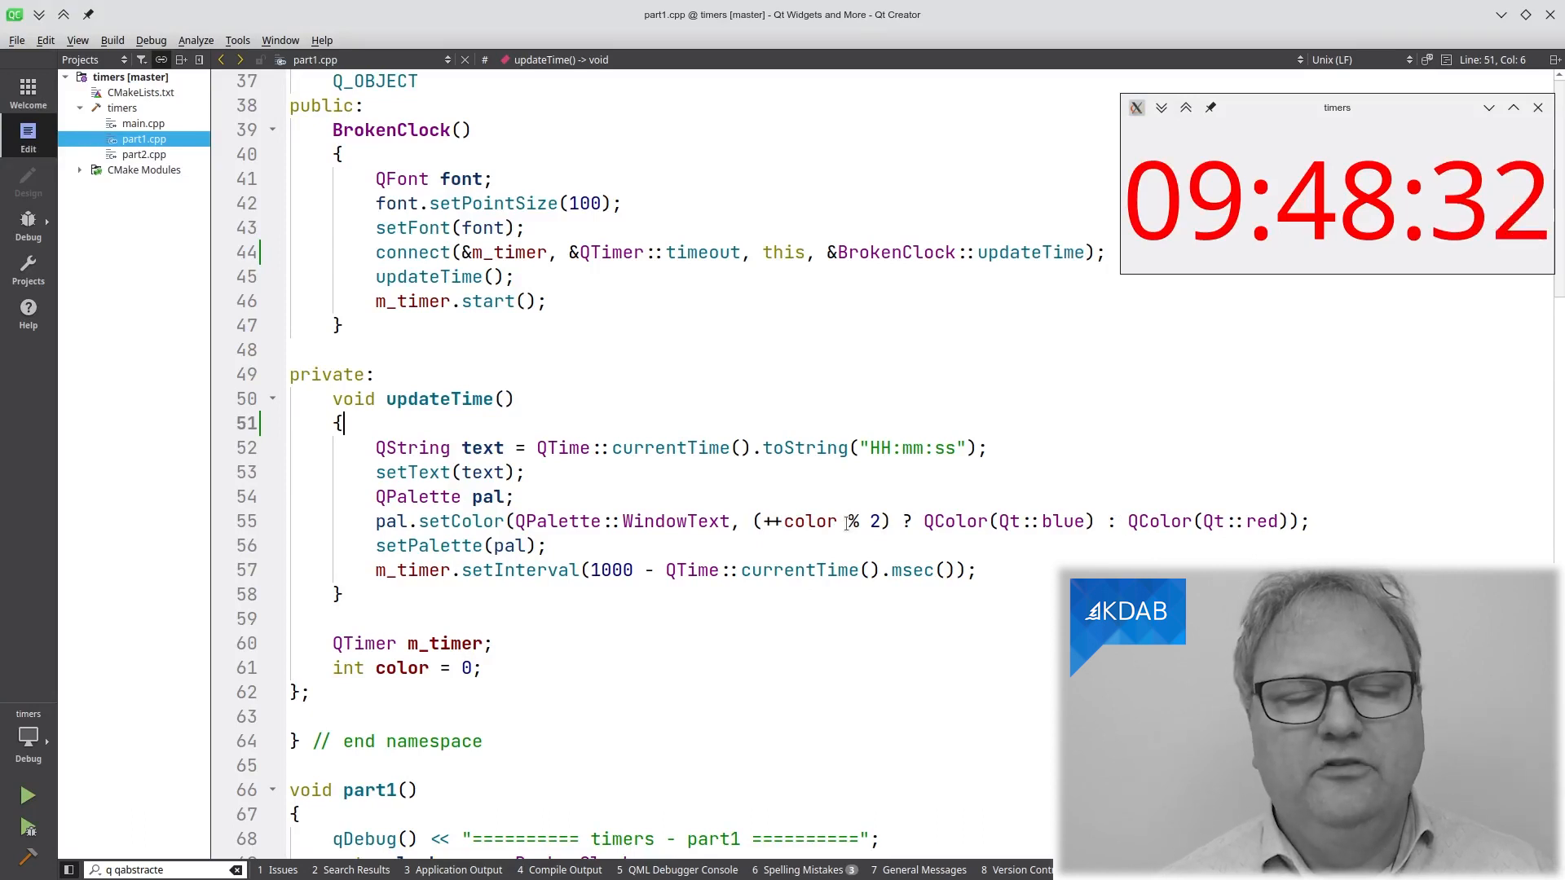
mouse_move(1187, 264)
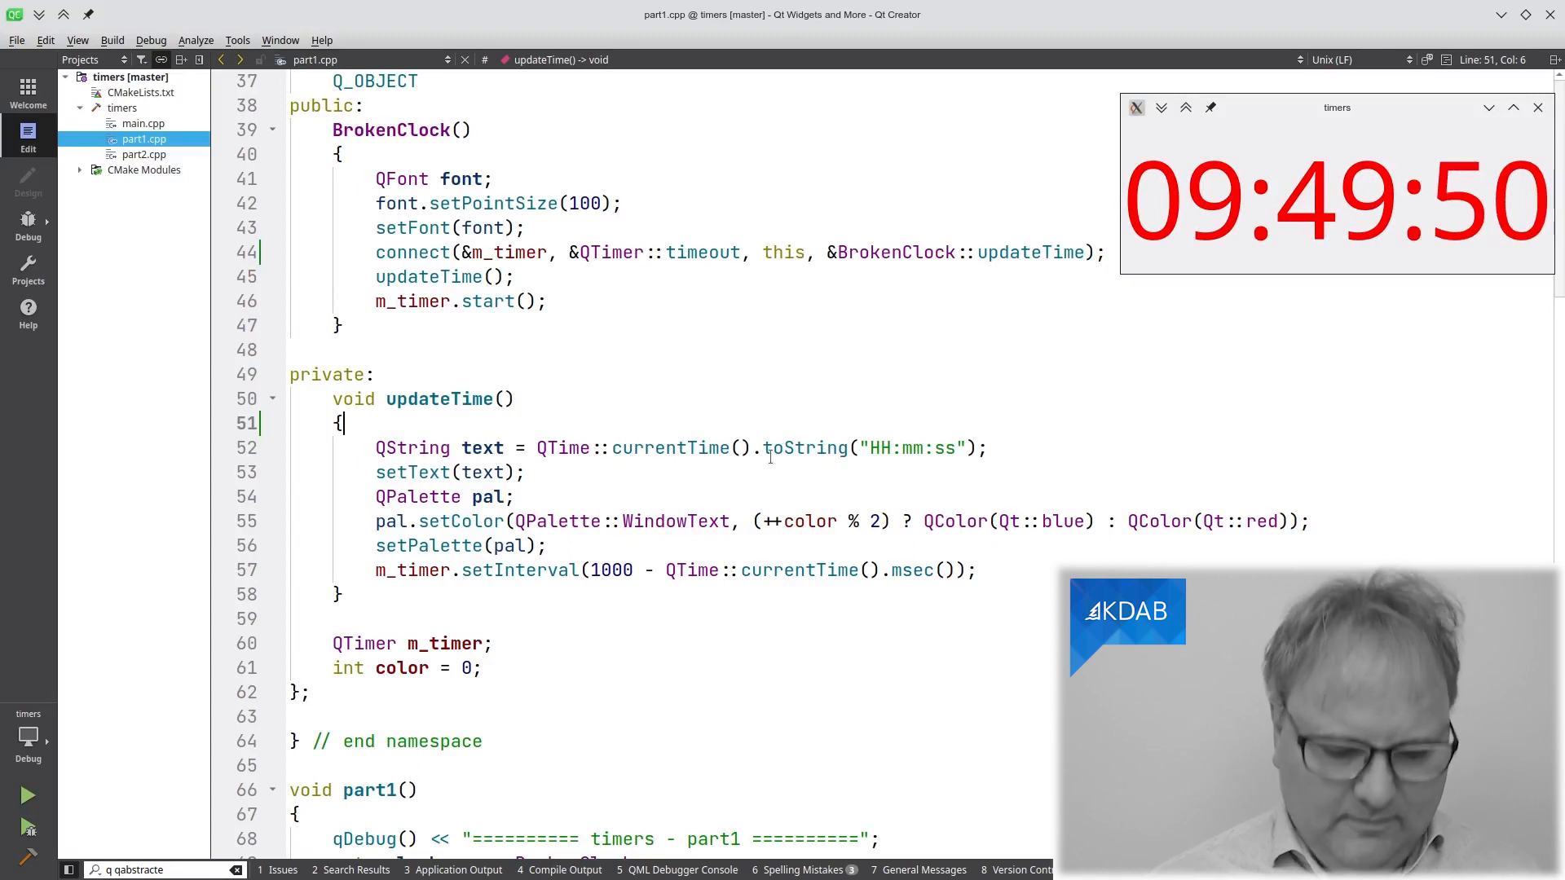
type("qDebug() << QTime::currentTime().toString(\"HH:mm:ss zzz\");")
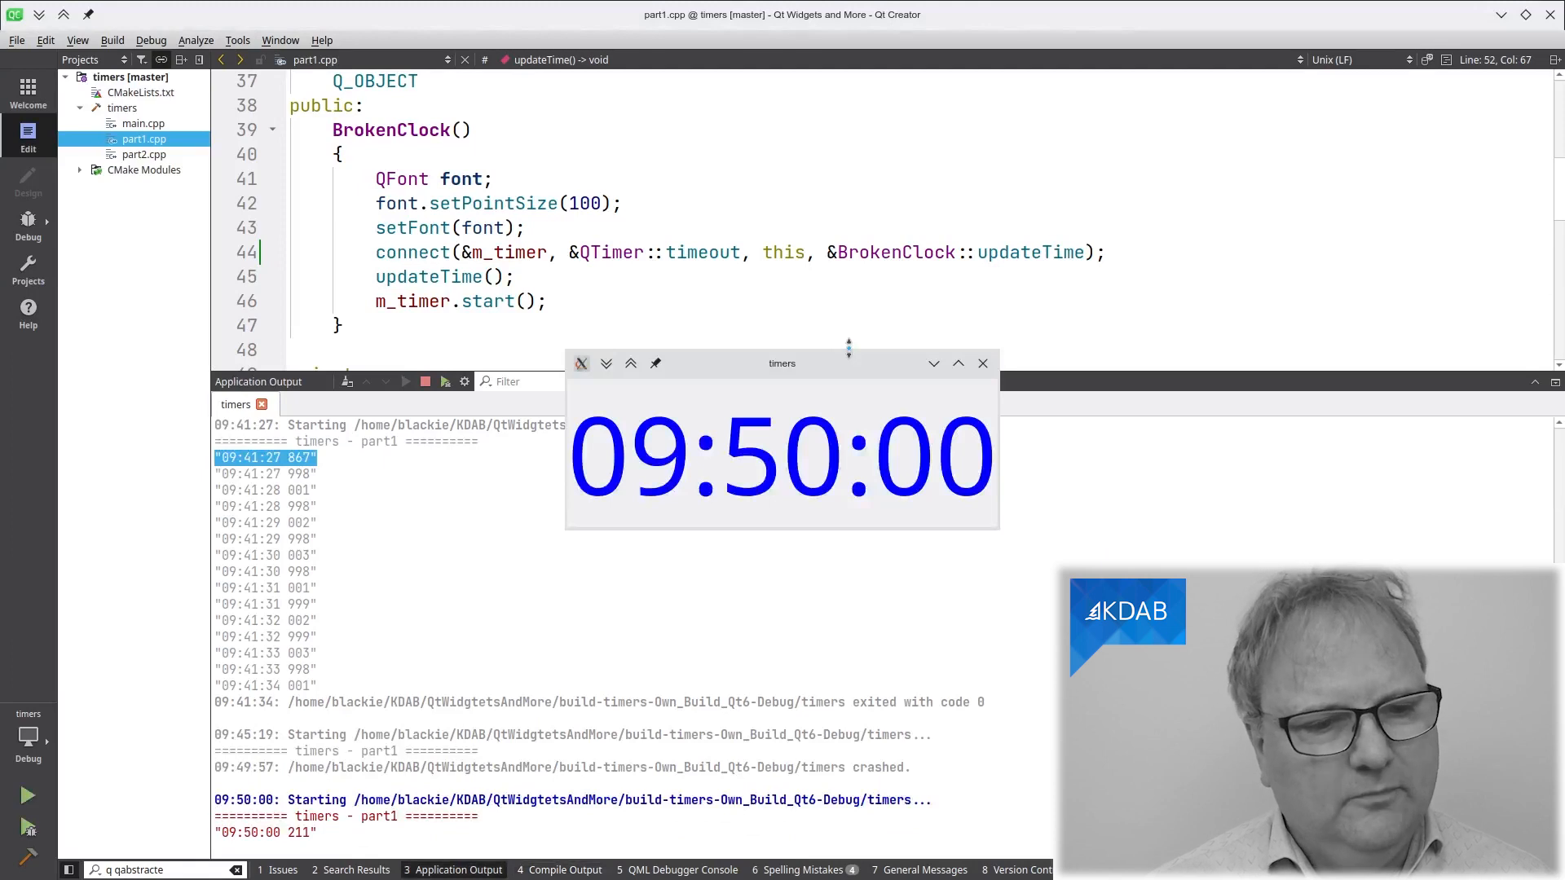
Let the clock run several seconds, close its window, and scroll to show the qDebug line
left_click_drag(782, 364, 1353, 134)
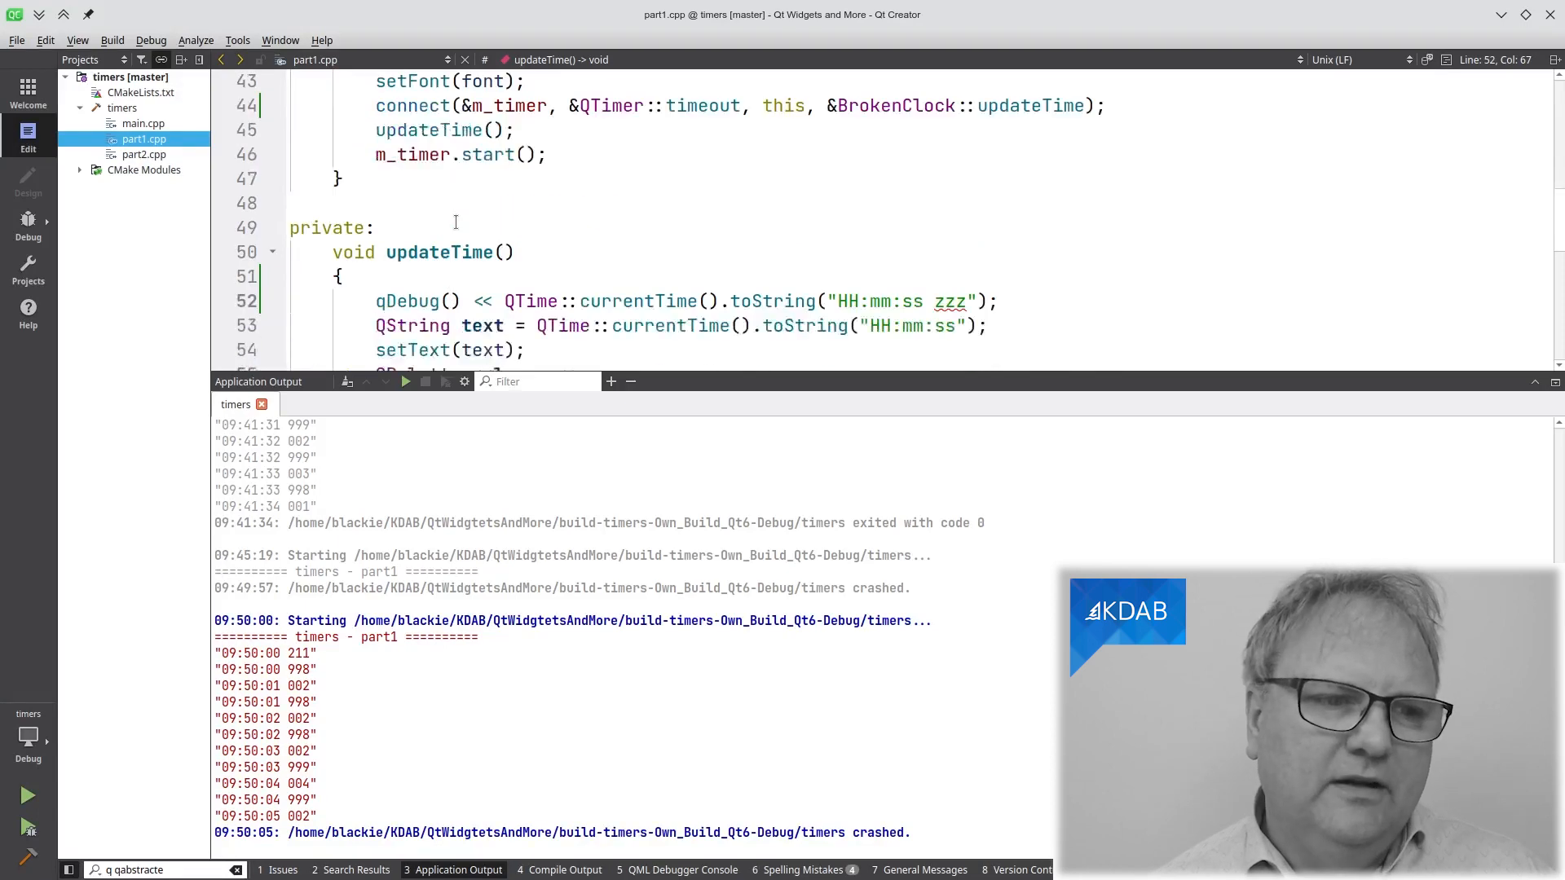
scroll("down", 3)
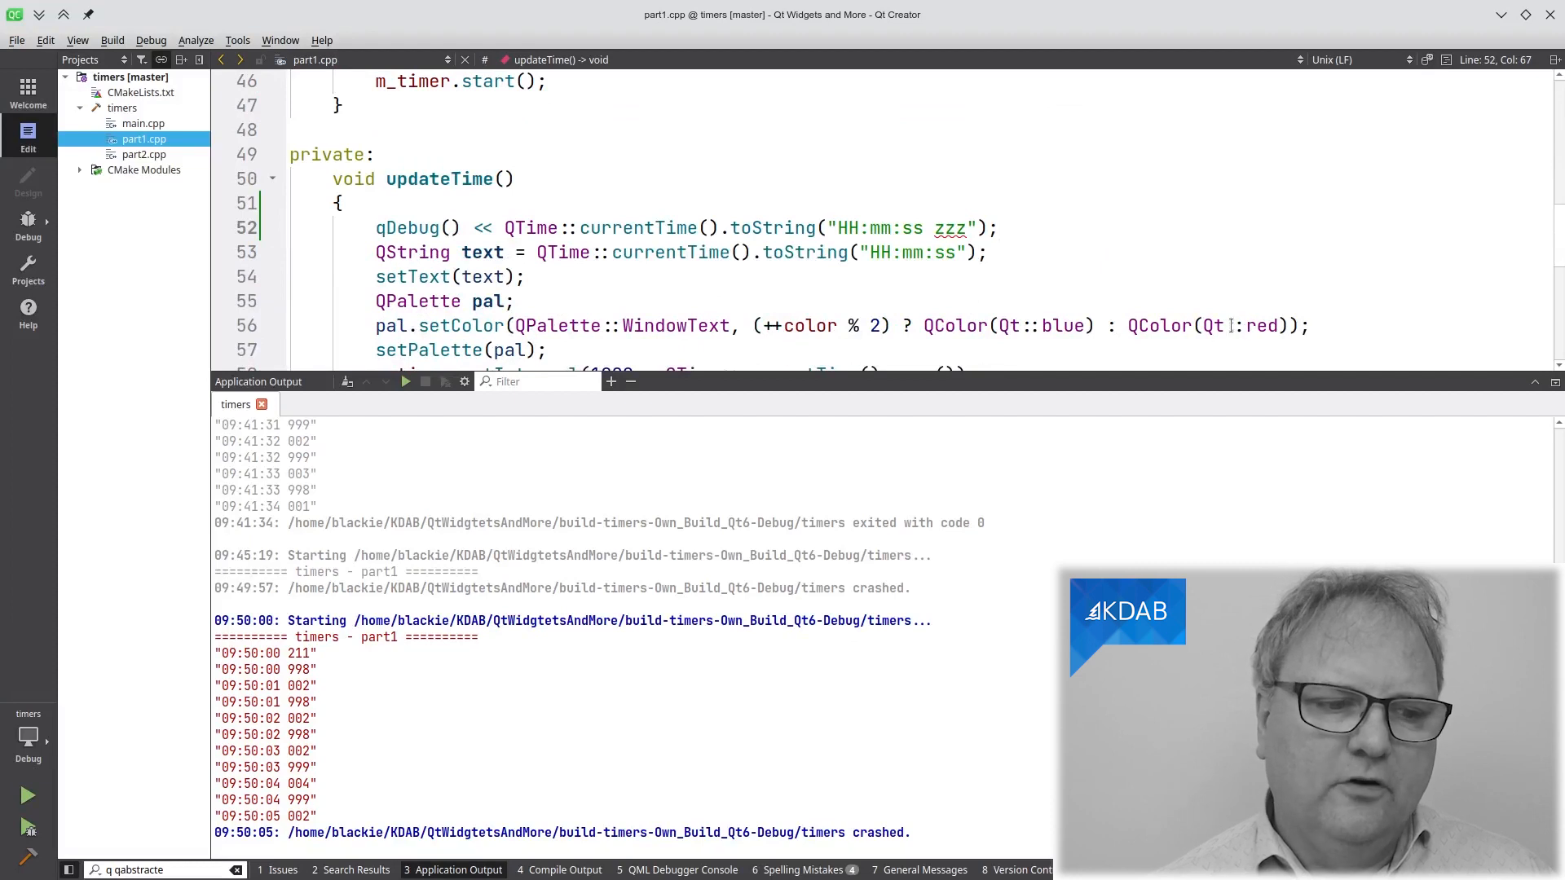